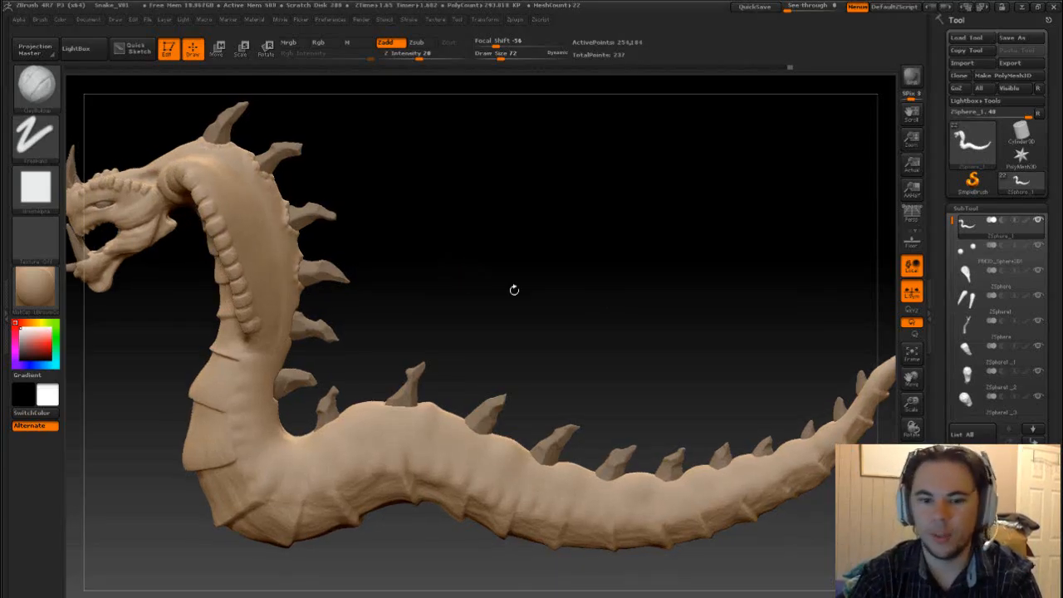
mouse_move(549, 308)
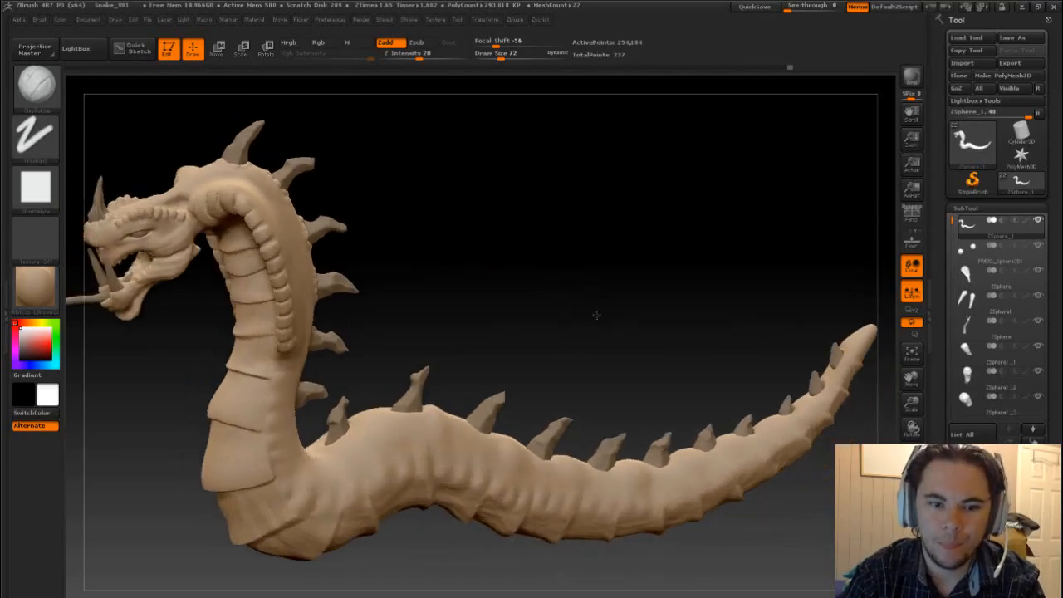
Step: Frame the head and neck, then blend a neck spike's base into the surrounding skin
left_click_drag(581, 315, 650, 255)
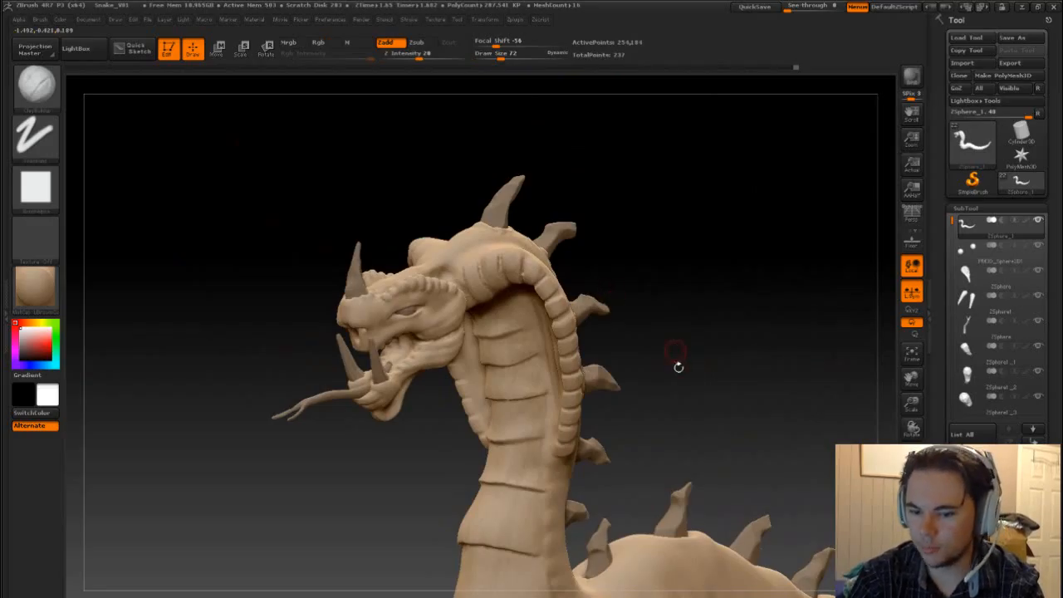
left_click_drag(677, 367, 695, 235)
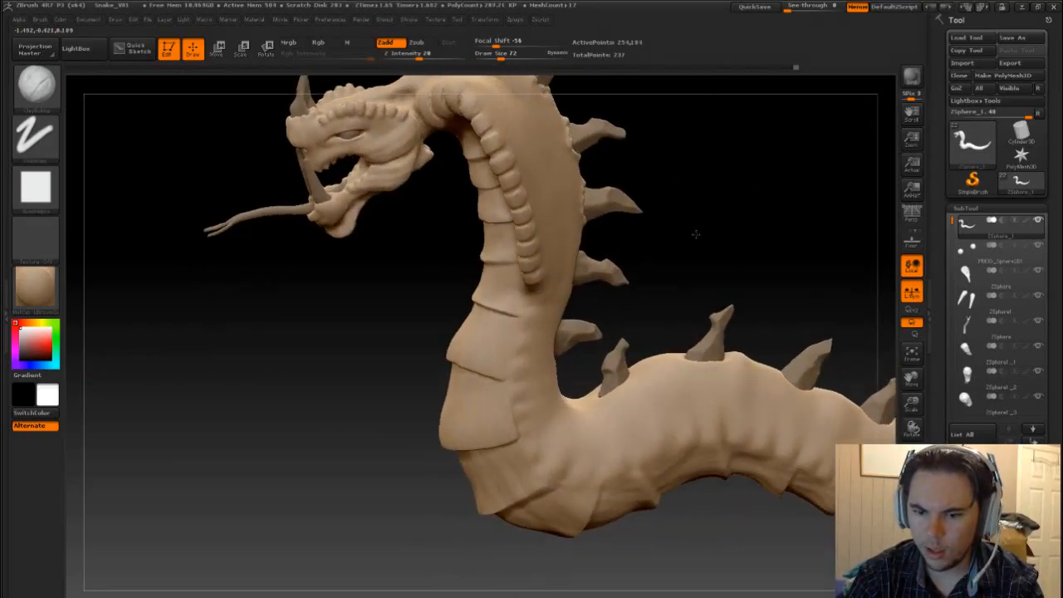
left_click_drag(695, 234, 677, 308)
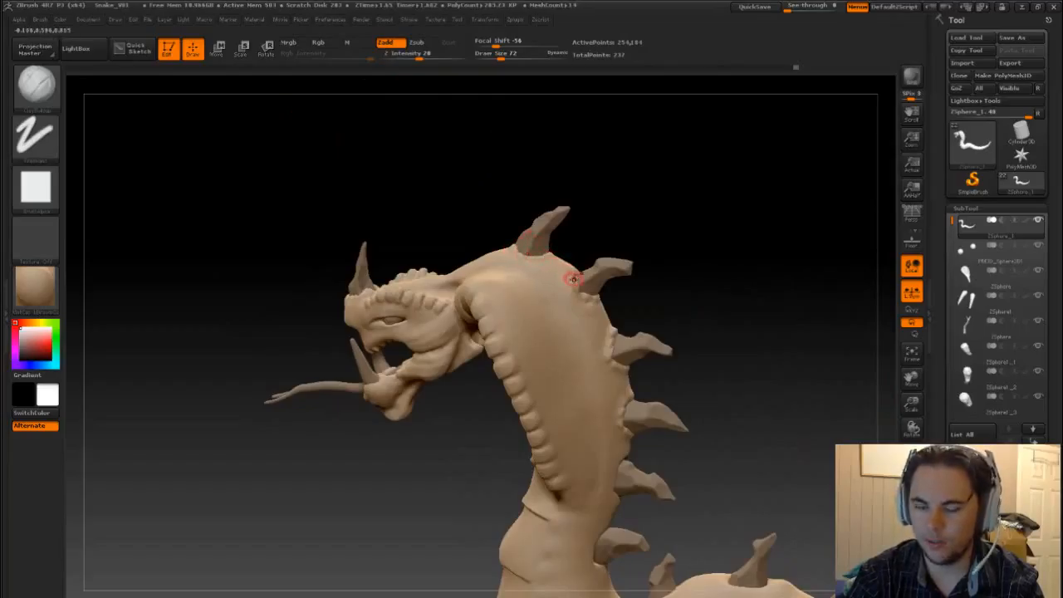
left_click_drag(577, 278, 655, 424)
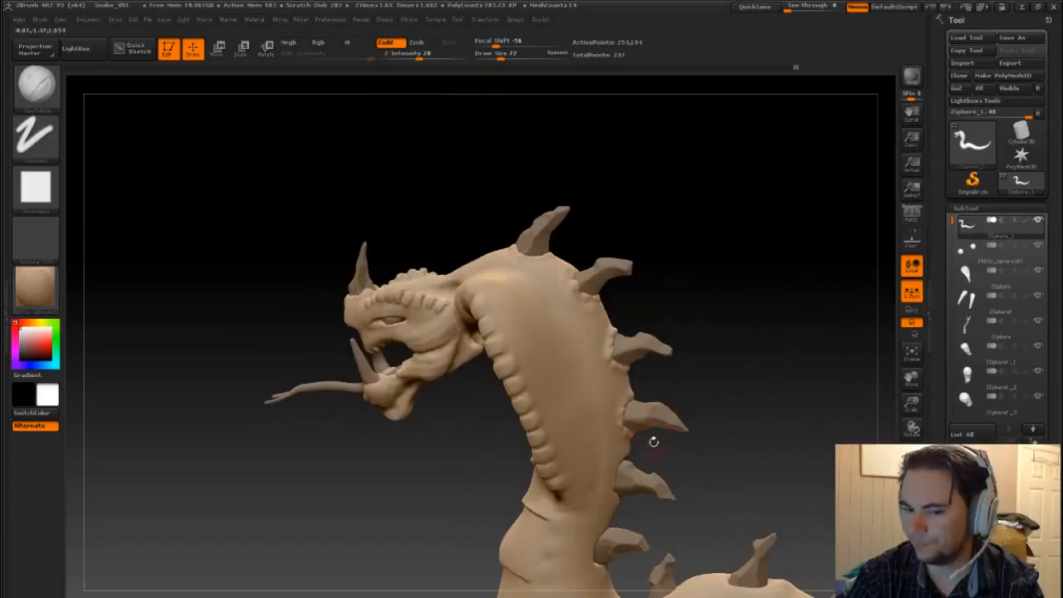
left_click(627, 428)
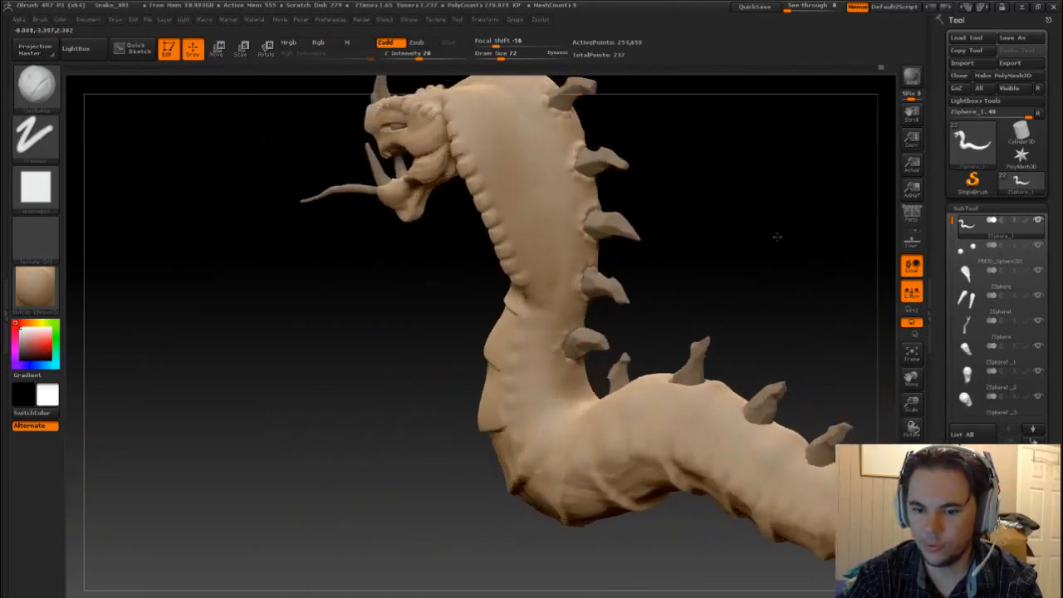
left_click_drag(776, 236, 684, 295)
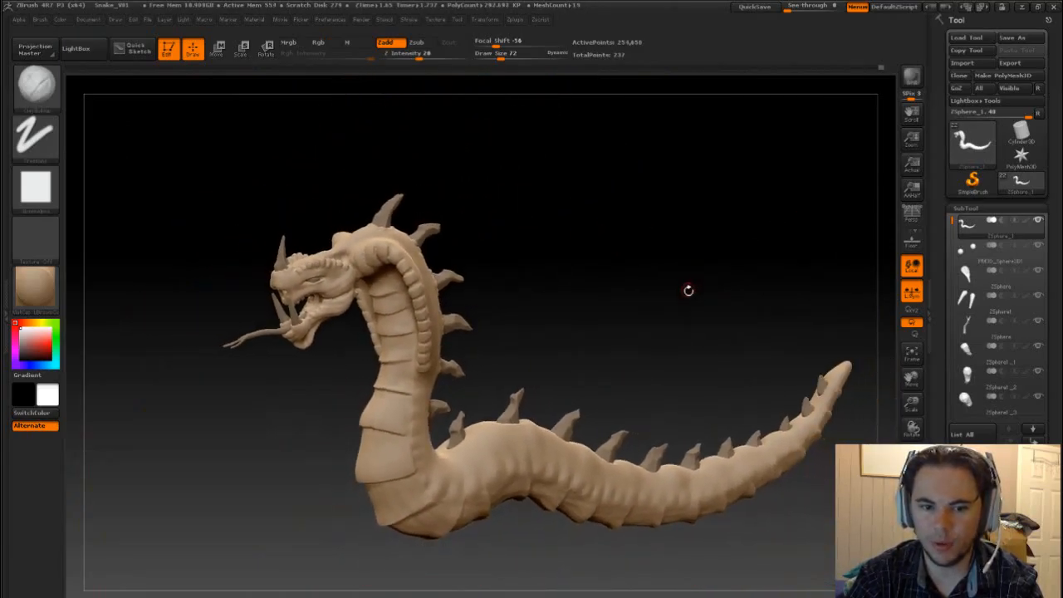
left_click_drag(688, 289, 639, 280)
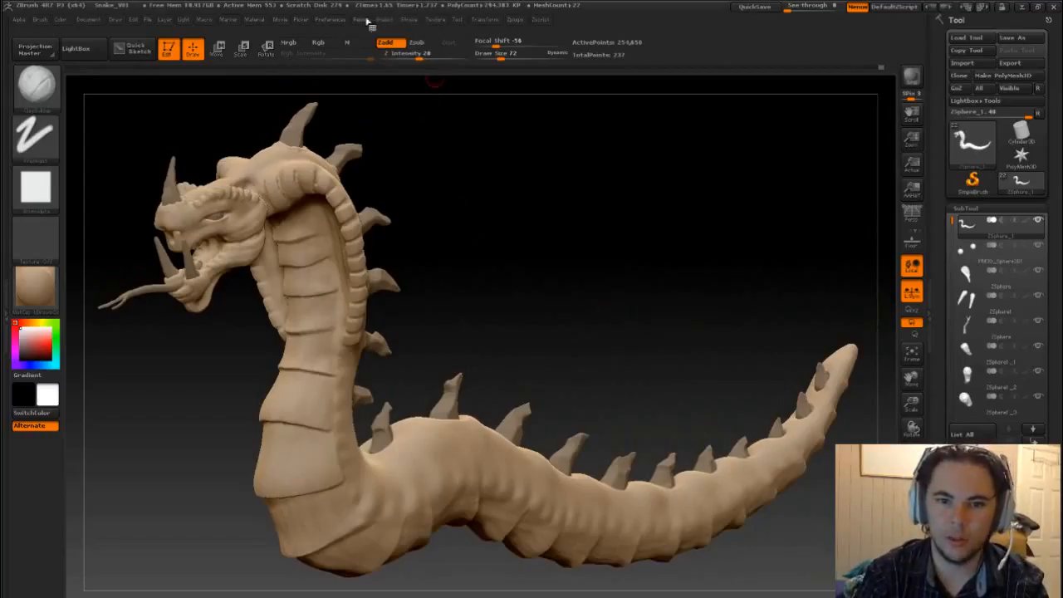
Step: Render a BPR shadowed preview of the dragon from the Render menu
left_click(362, 19)
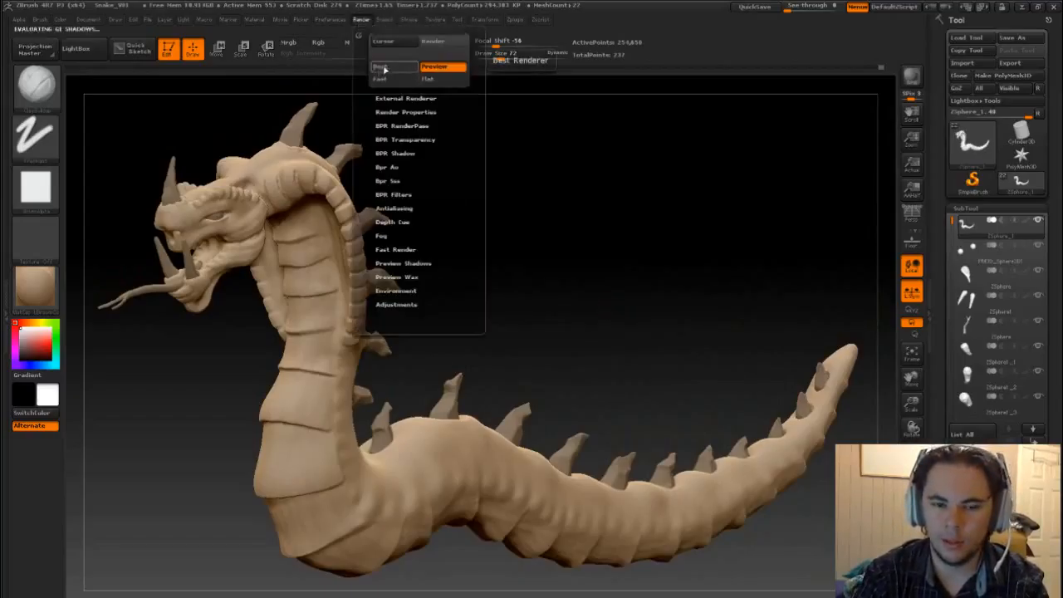
left_click(434, 65)
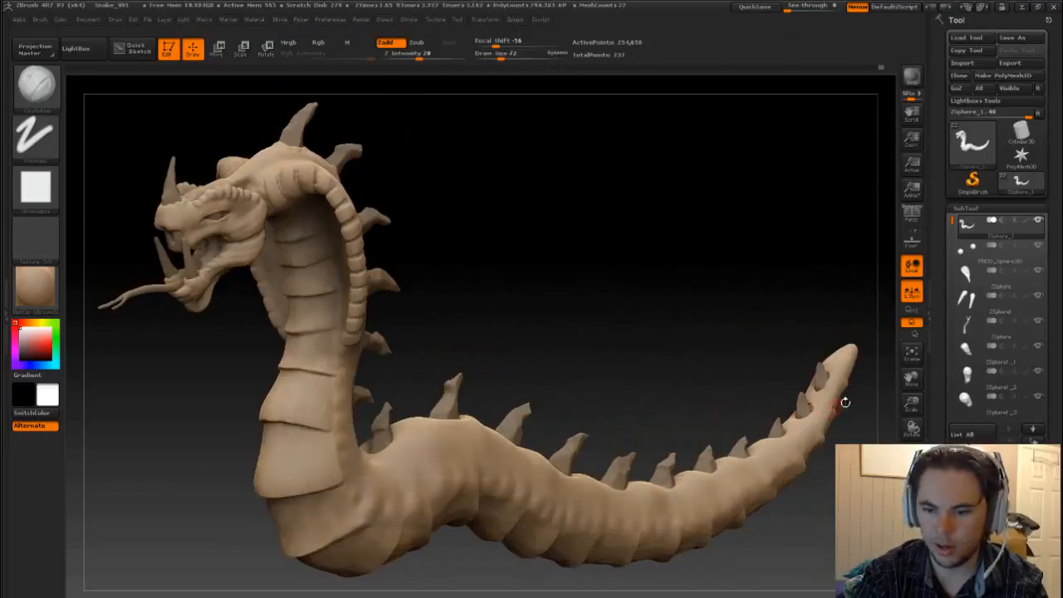
mouse_move(422, 314)
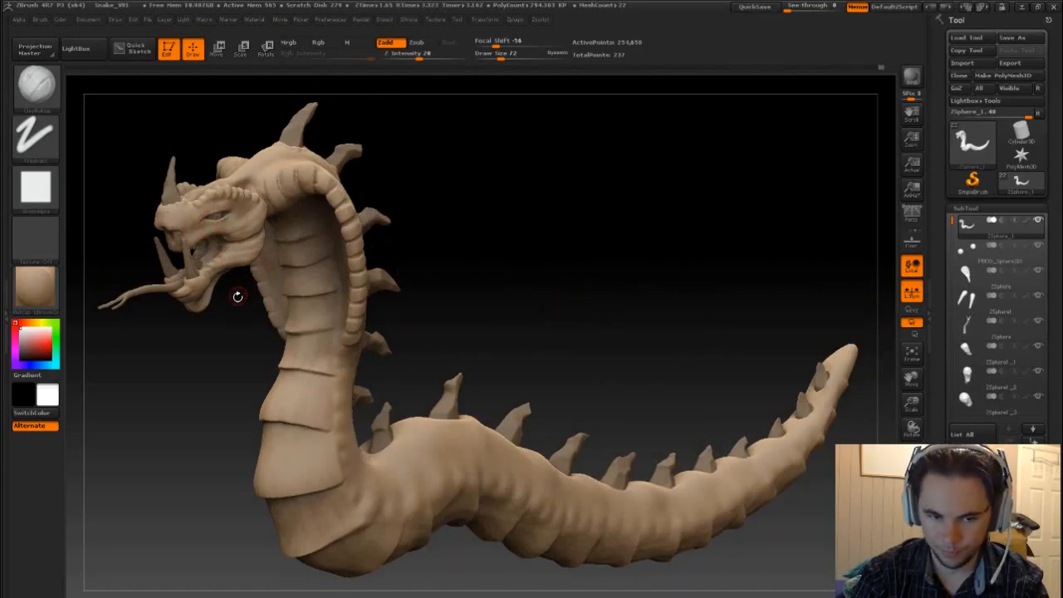
mouse_move(546, 300)
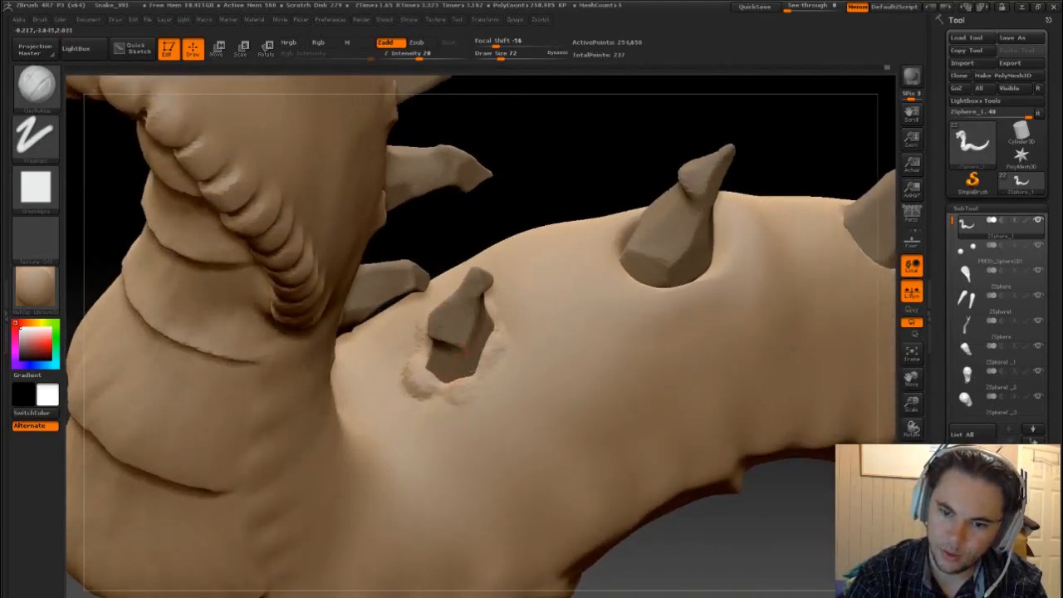
Step: Build raised skin collars around the back spike bases with a clay brush
left_click(444, 365)
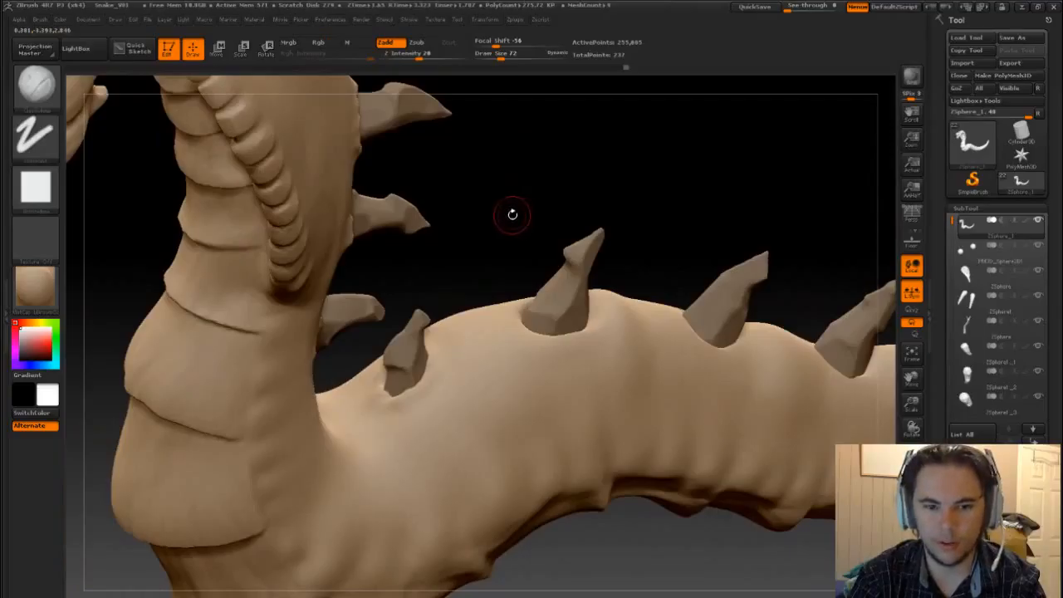
mouse_move(533, 261)
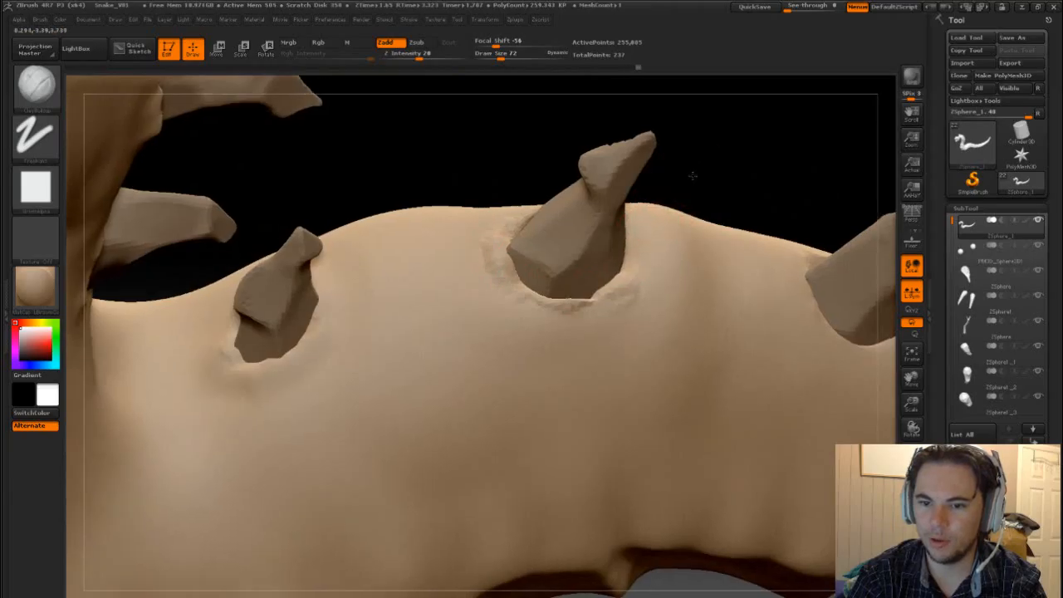
left_click_drag(499, 249, 531, 215)
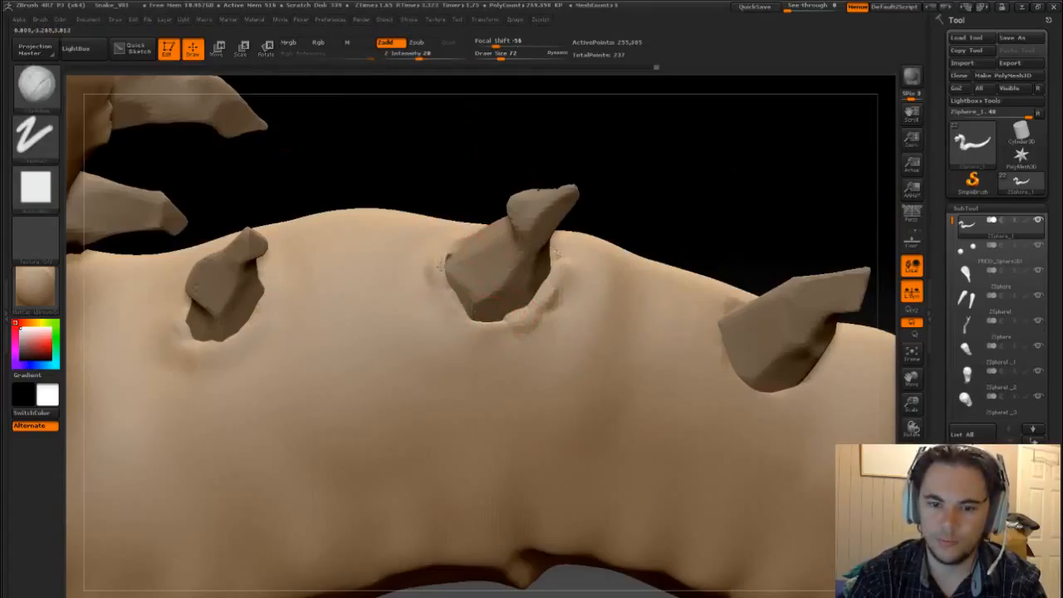
left_click(318, 42)
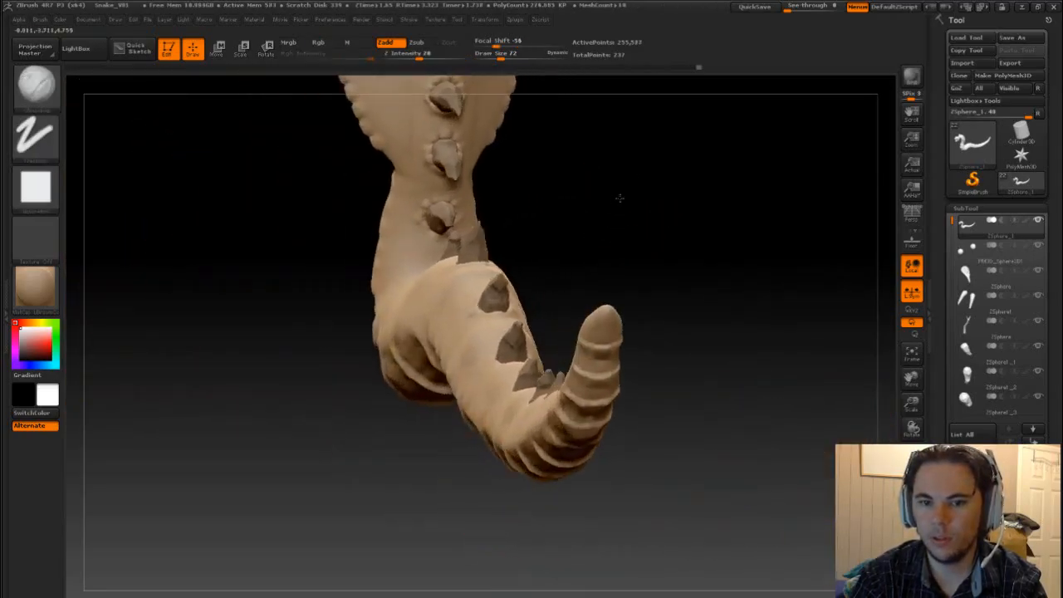
Step: View along the body and tail, blending spike bases farther down into raised skin
left_click_drag(618, 197, 664, 219)
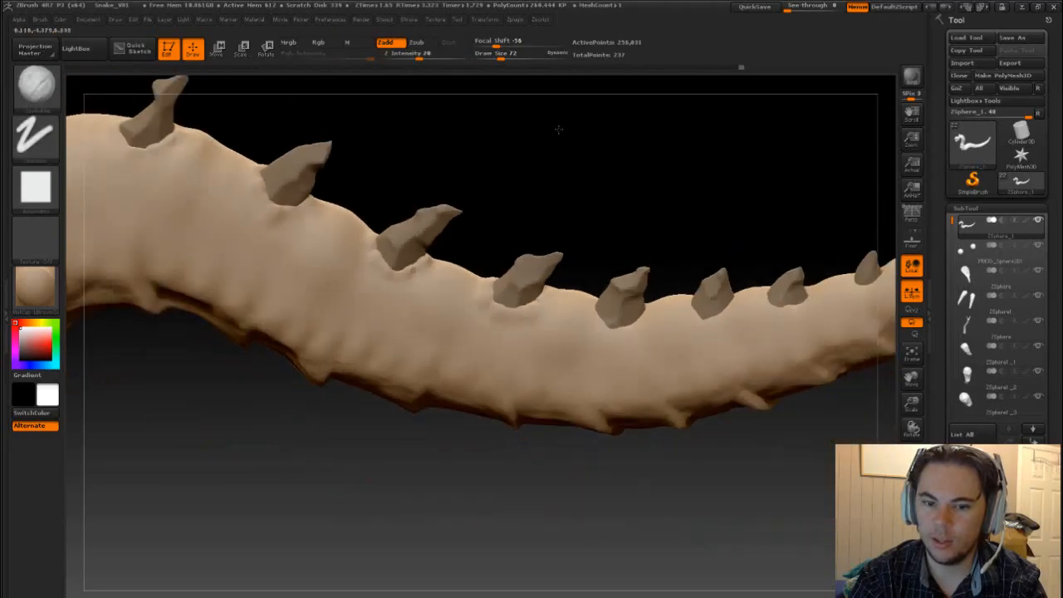
left_click_drag(558, 129, 587, 242)
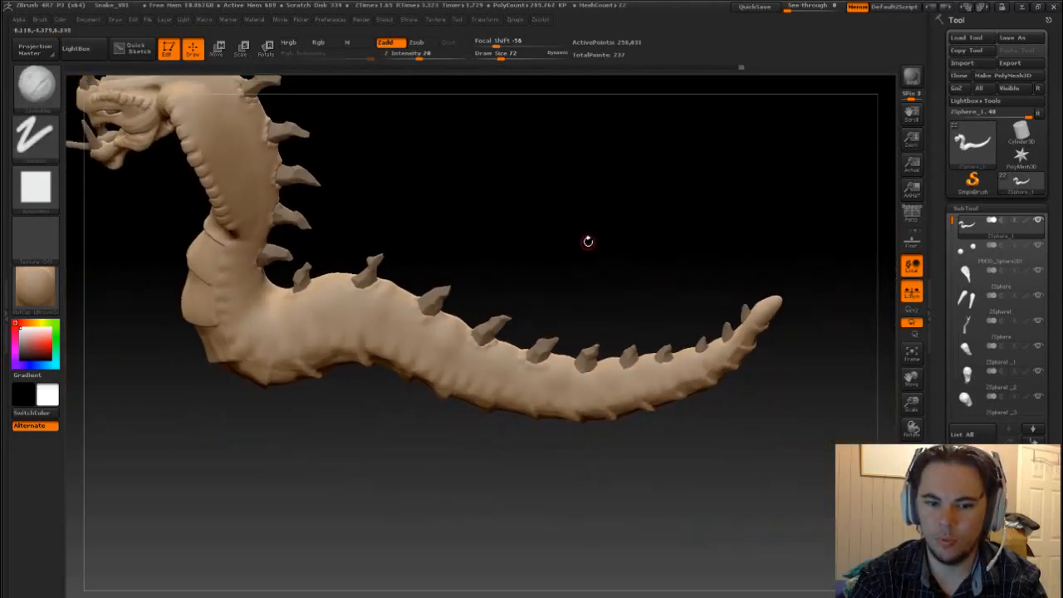
left_click_drag(588, 242, 575, 206)
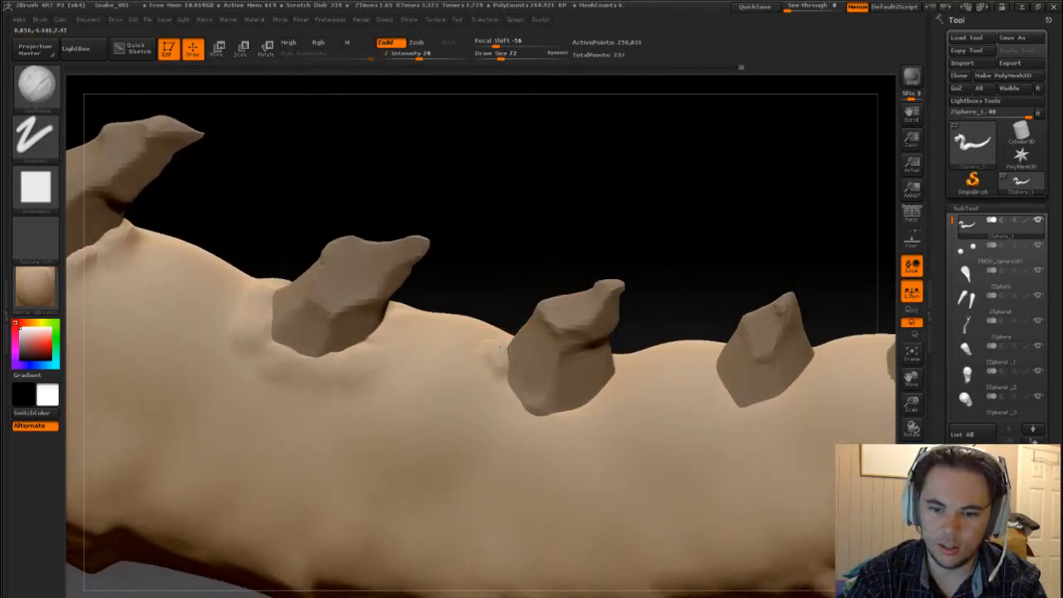
left_click_drag(510, 349, 556, 415)
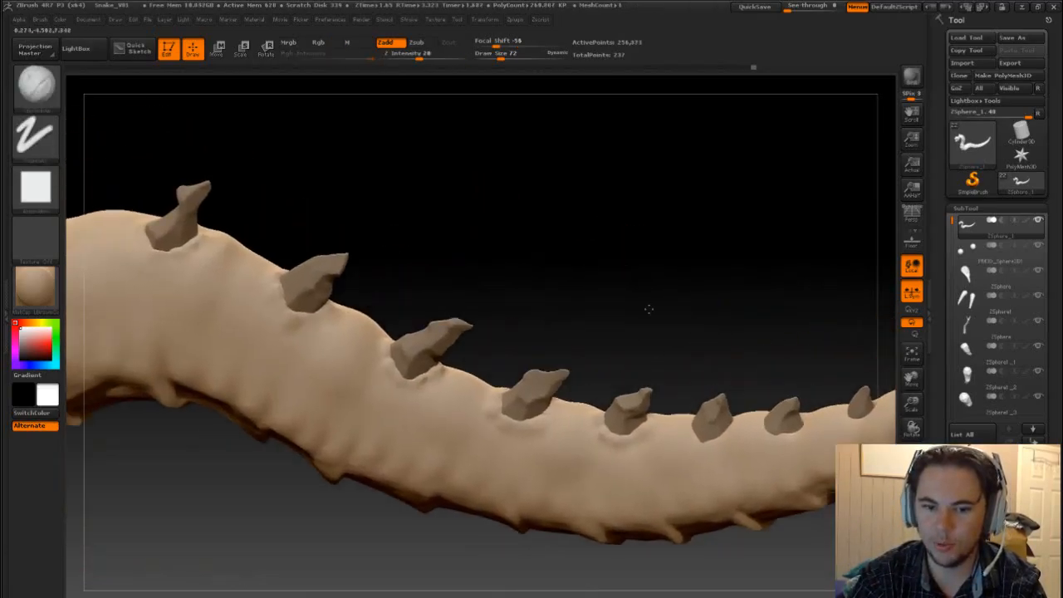
left_click_drag(650, 309, 500, 252)
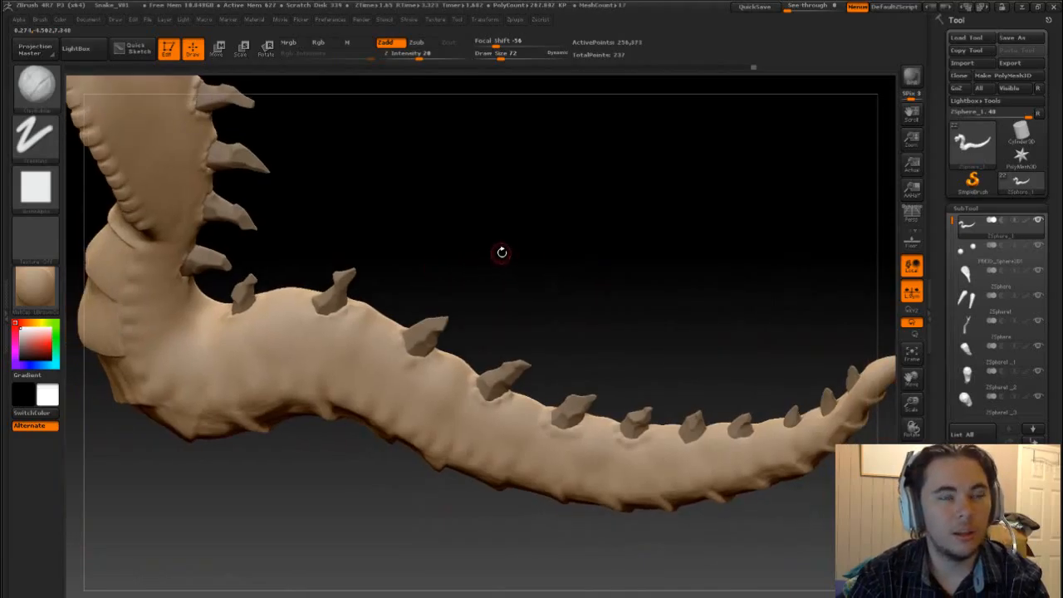
left_click_drag(502, 252, 534, 273)
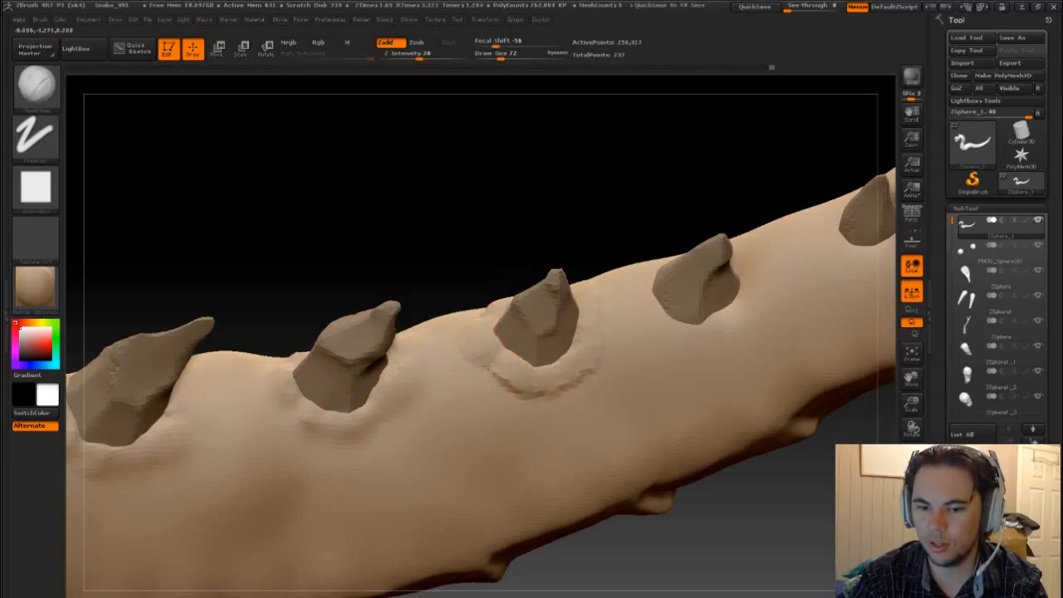
Step: Carve jagged, torn-looking skin around the bases of two tail spikes
left_click(319, 42)
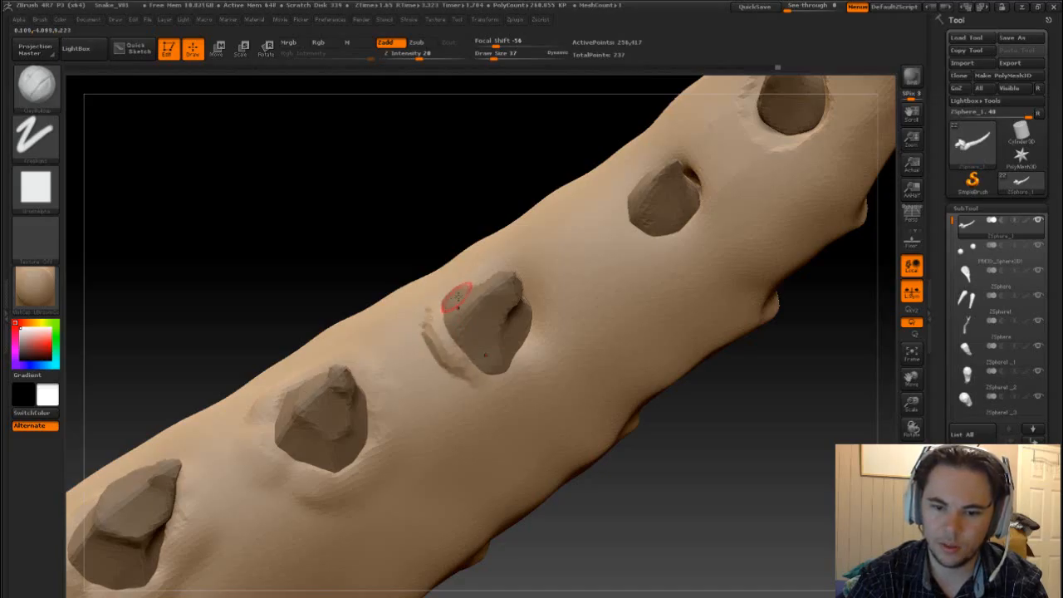
left_click_drag(481, 316, 431, 348)
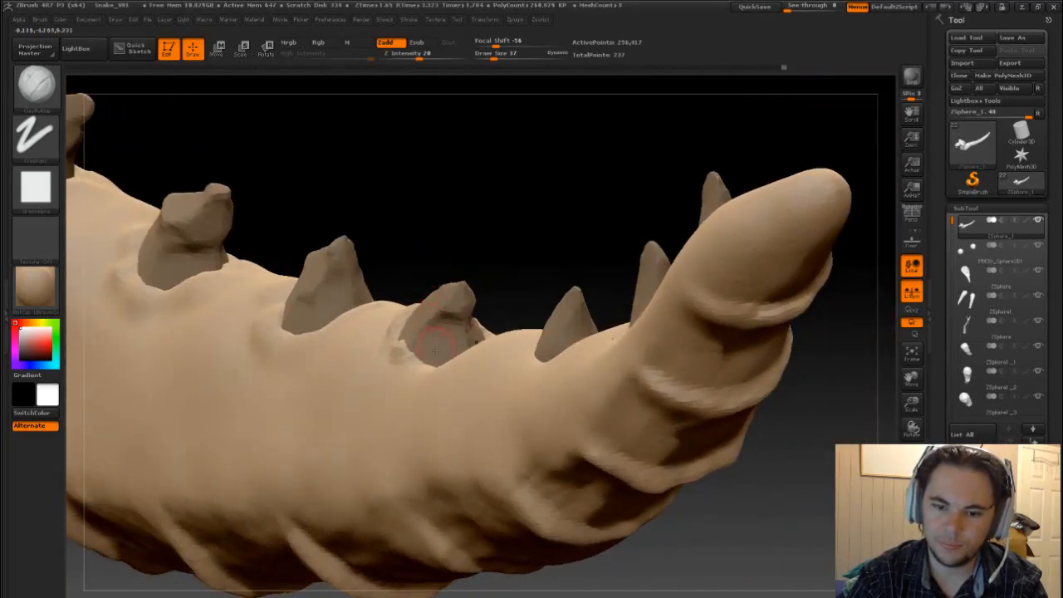
mouse_move(526, 236)
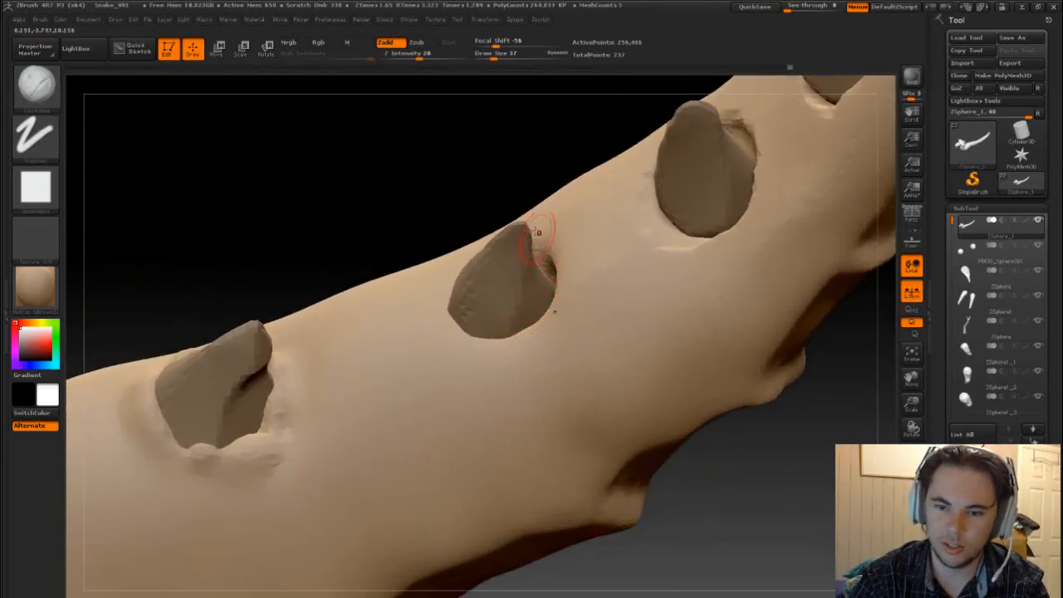
left_click_drag(535, 232, 486, 212)
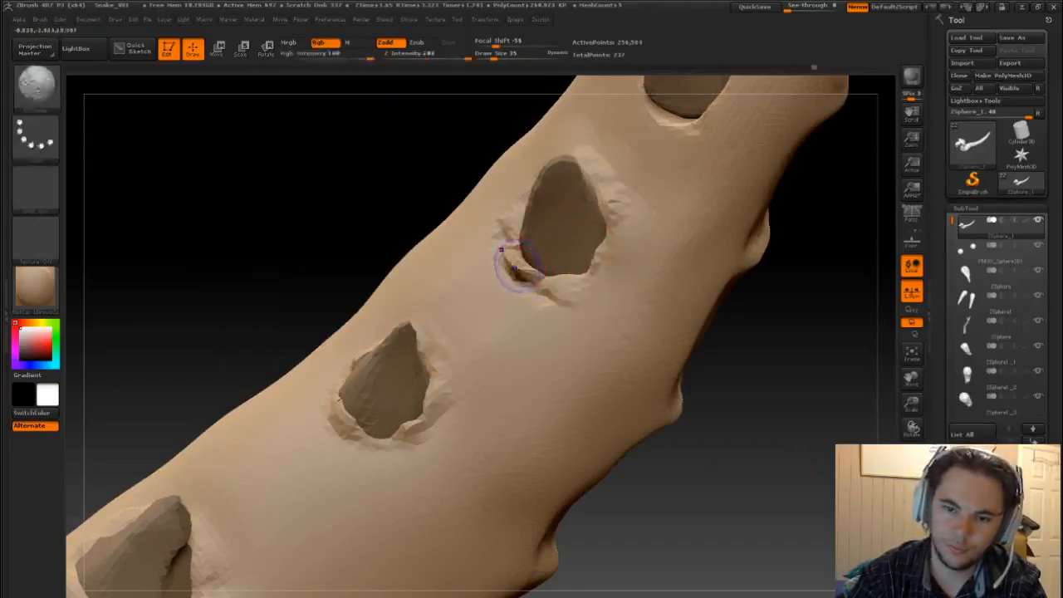
Step: Add lumpy, broken-up skin around another spike's base with a smaller clay buildup brush
left_click_drag(503, 249, 552, 286)
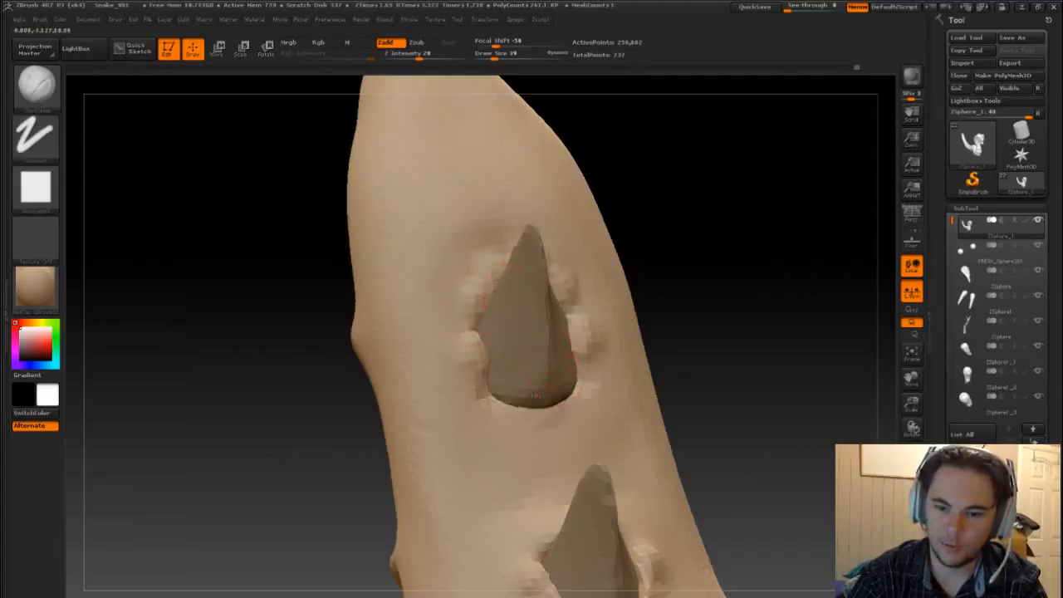
Step: Switch to a different brush and smooth the chunky skin ringing the spike base
left_click(565, 403)
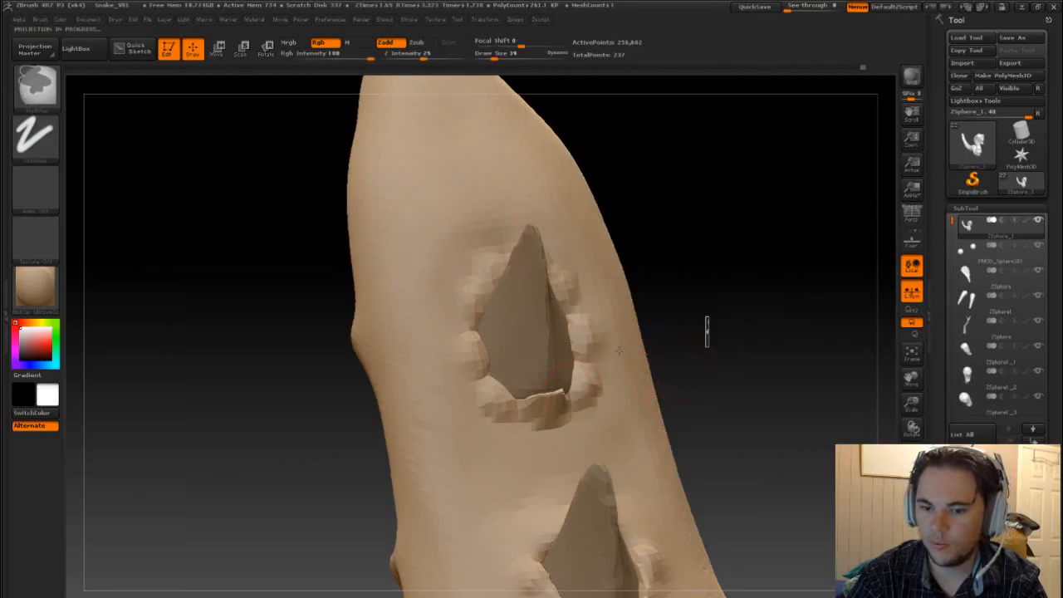
left_click(460, 419)
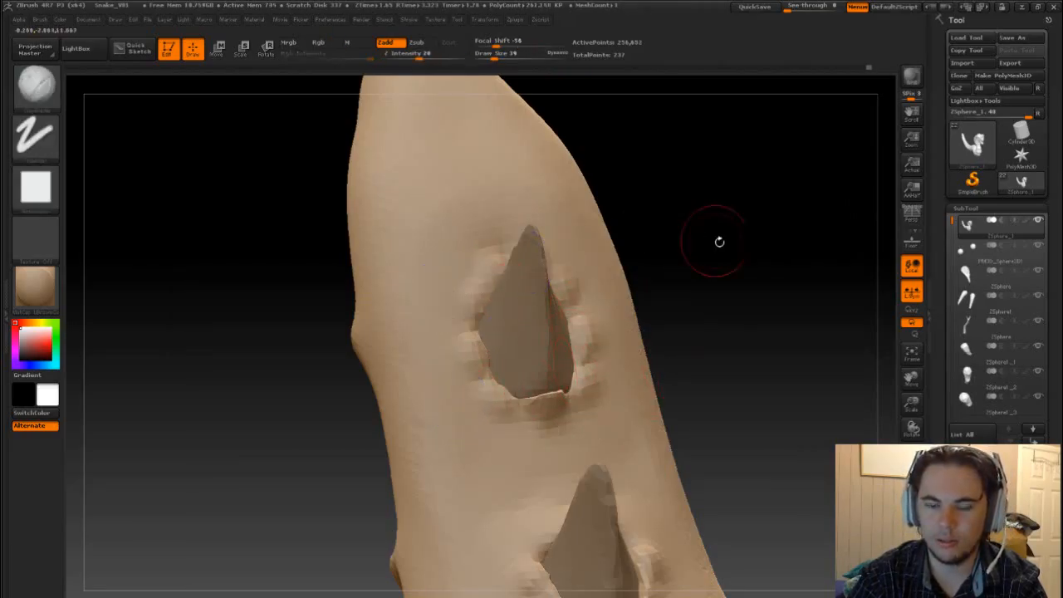
left_click_drag(719, 241, 673, 293)
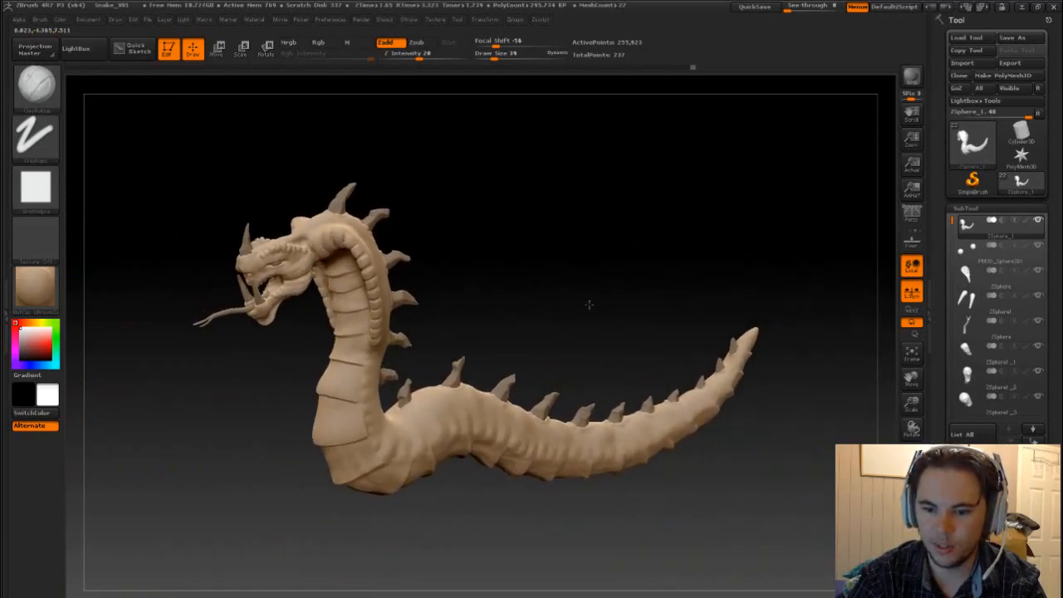
Step: Show the full dragon larger on the canvas and open the File menu
left_click_drag(590, 305, 585, 307)
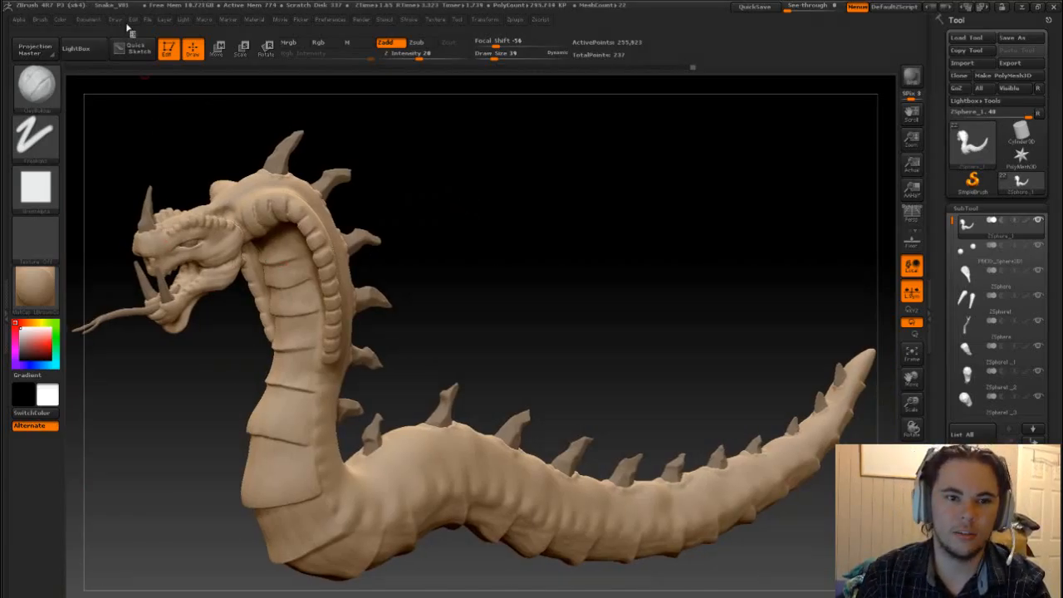
left_click(148, 19)
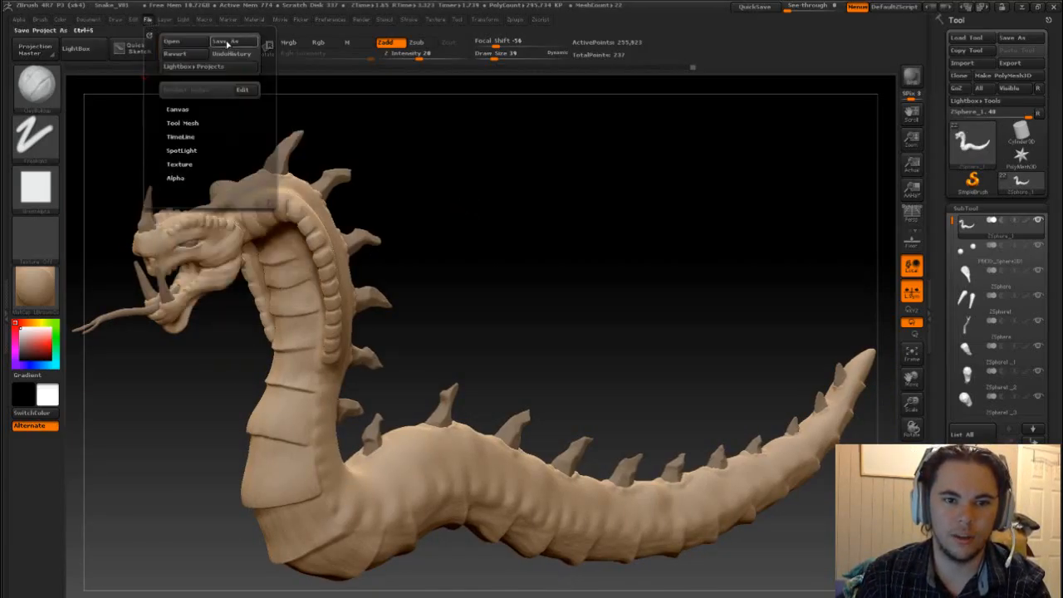
Step: Save the project as Snake_V01, replacing the existing file
left_click(226, 40)
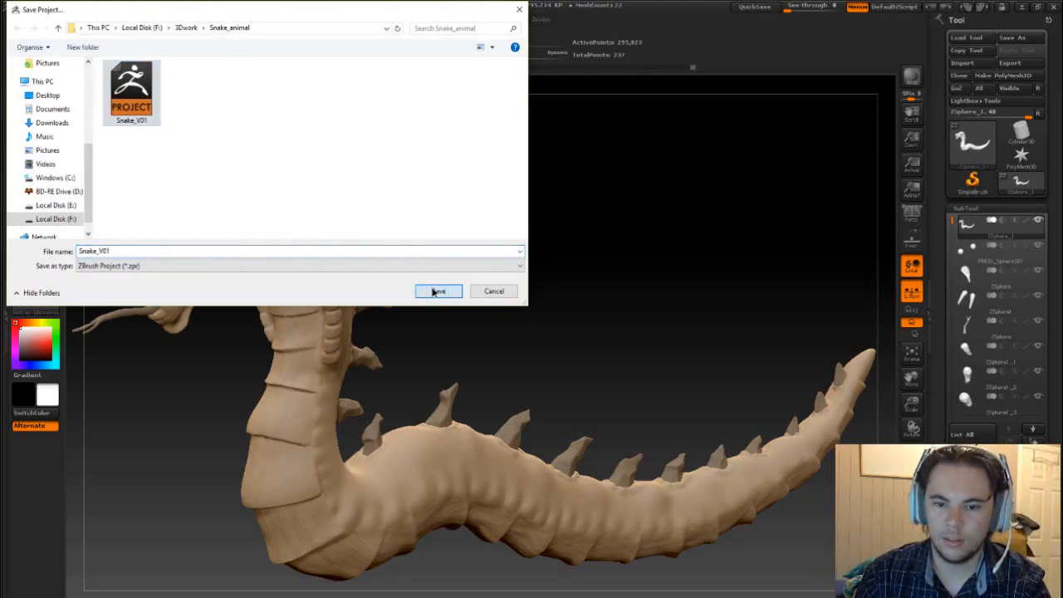
left_click(438, 291)
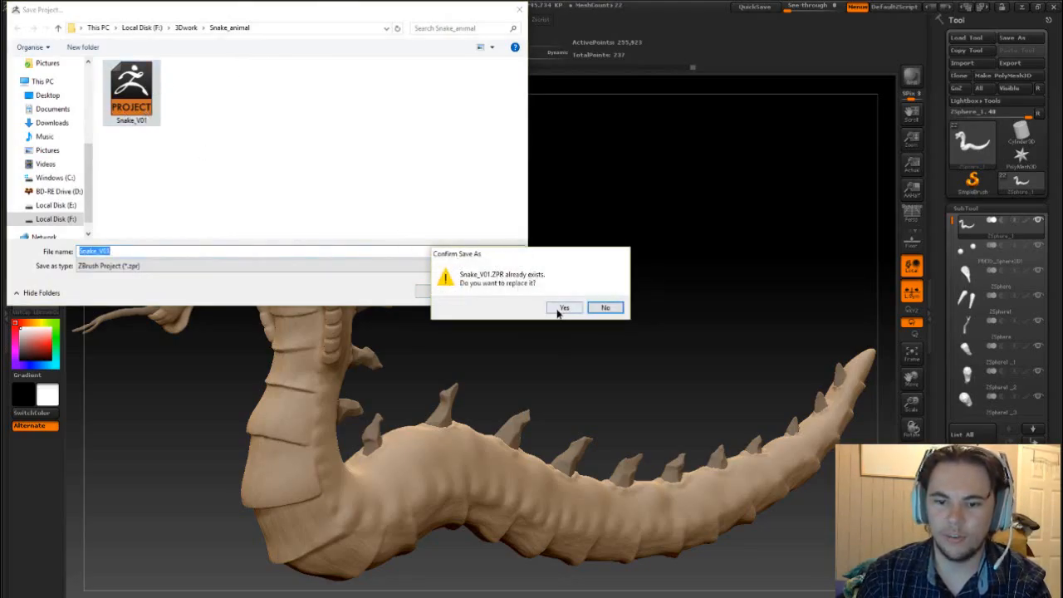
left_click(564, 307)
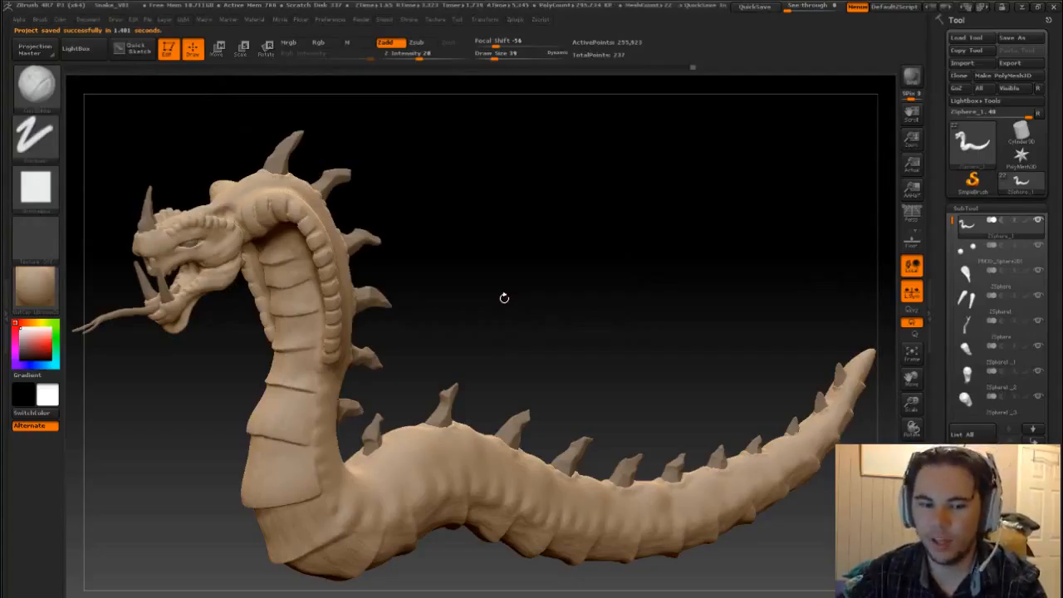
mouse_move(486, 293)
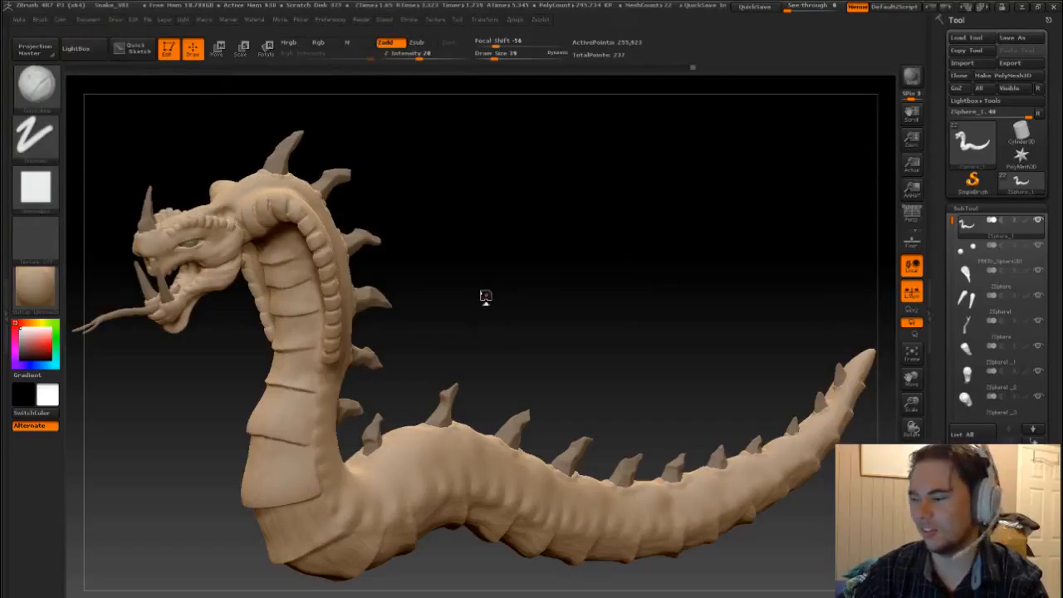
mouse_move(486, 294)
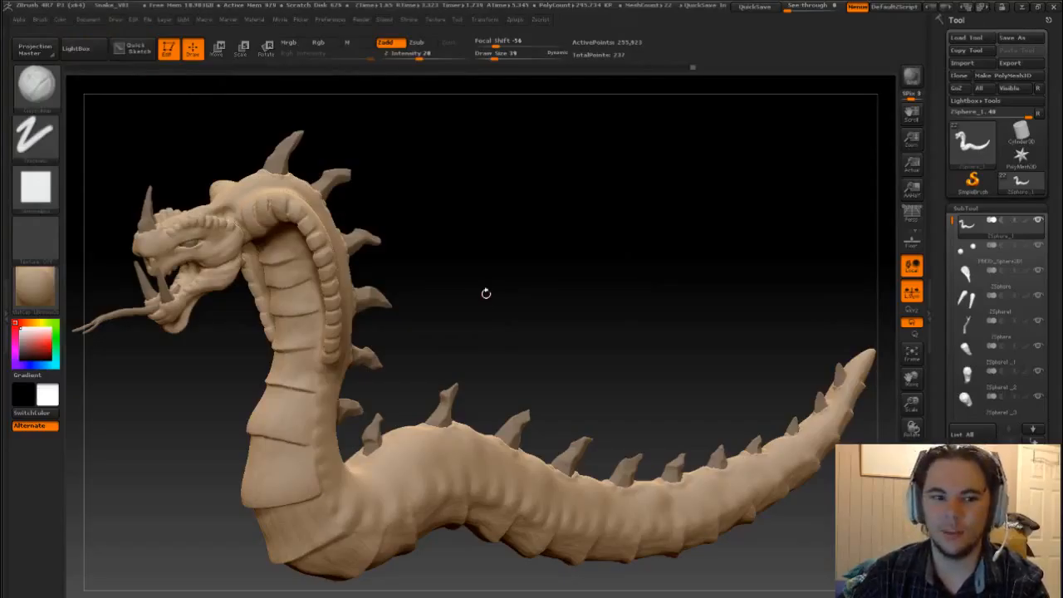